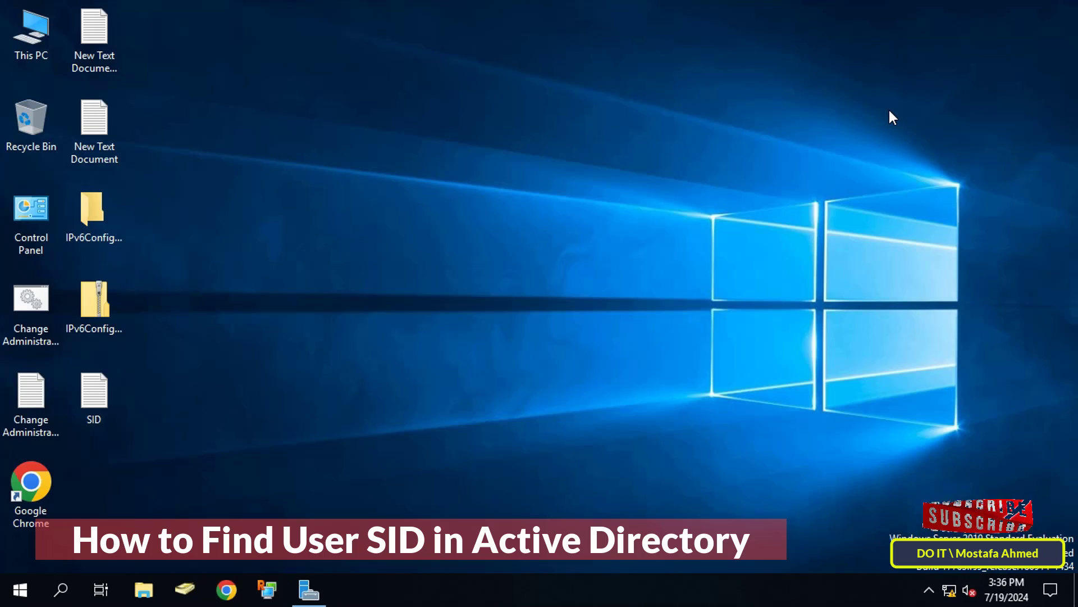
mouse_move(4, 17)
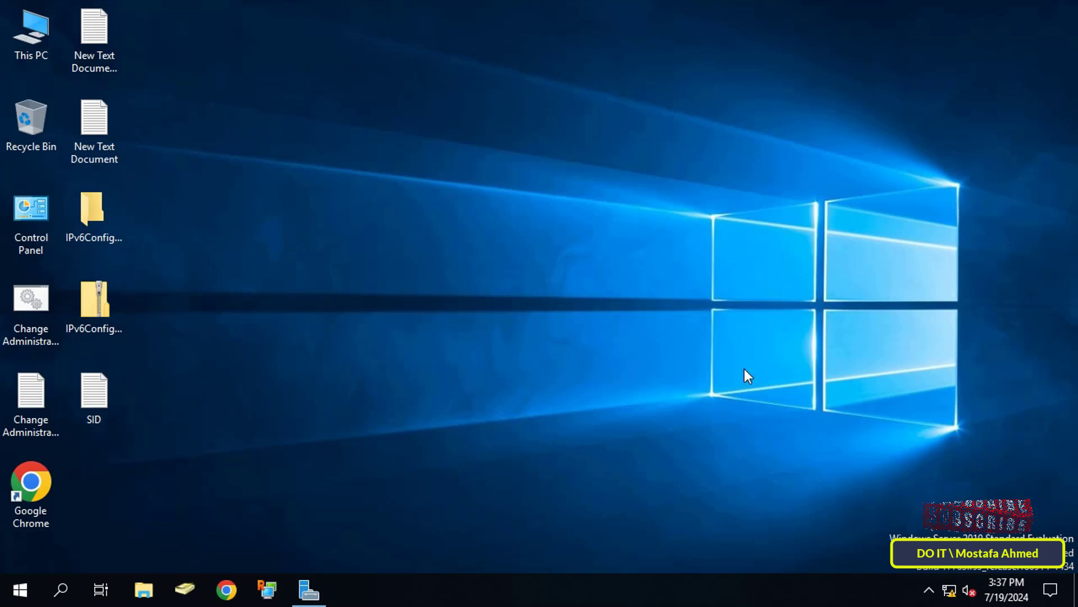
Step: Launch an elevated Windows PowerShell session from the Start button's admin menu
right_click(19, 589)
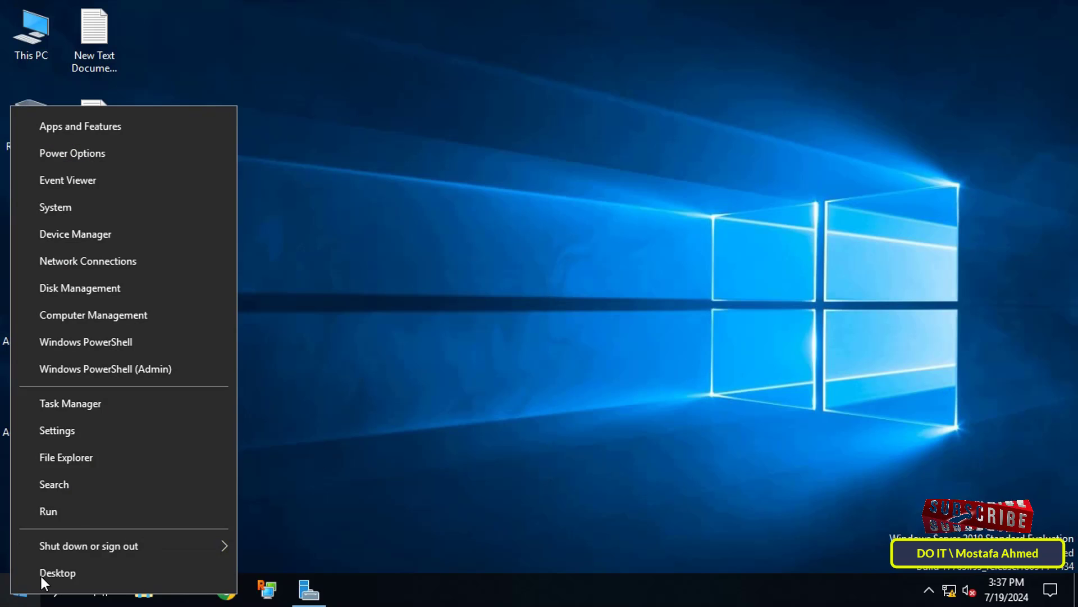
left_click(106, 369)
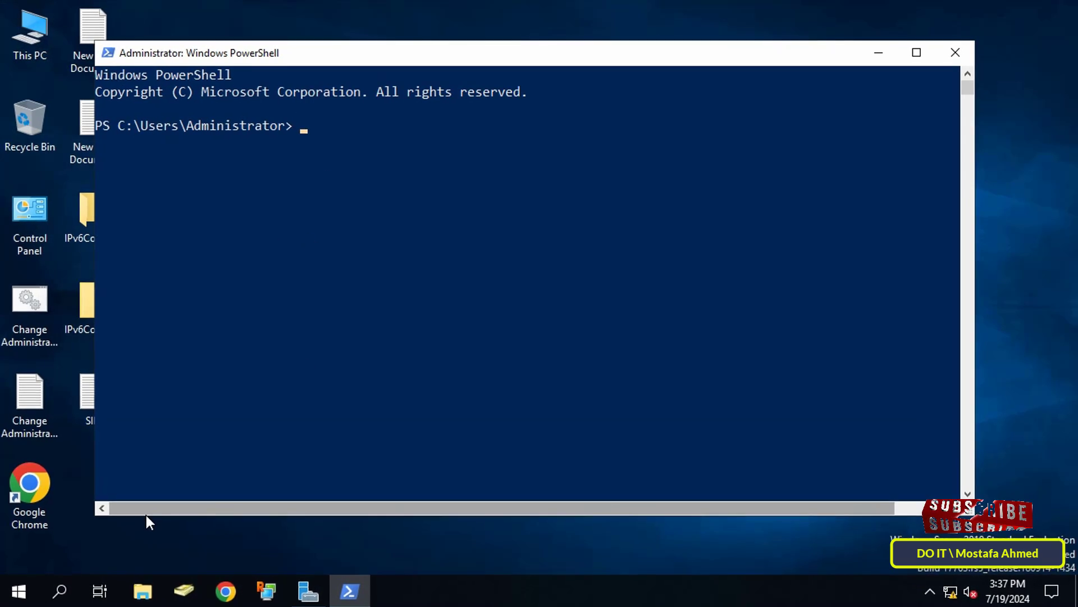
Step: Run get-aduser -filter * | select-object name, SID to list every AD user's name and SID
type("get-")
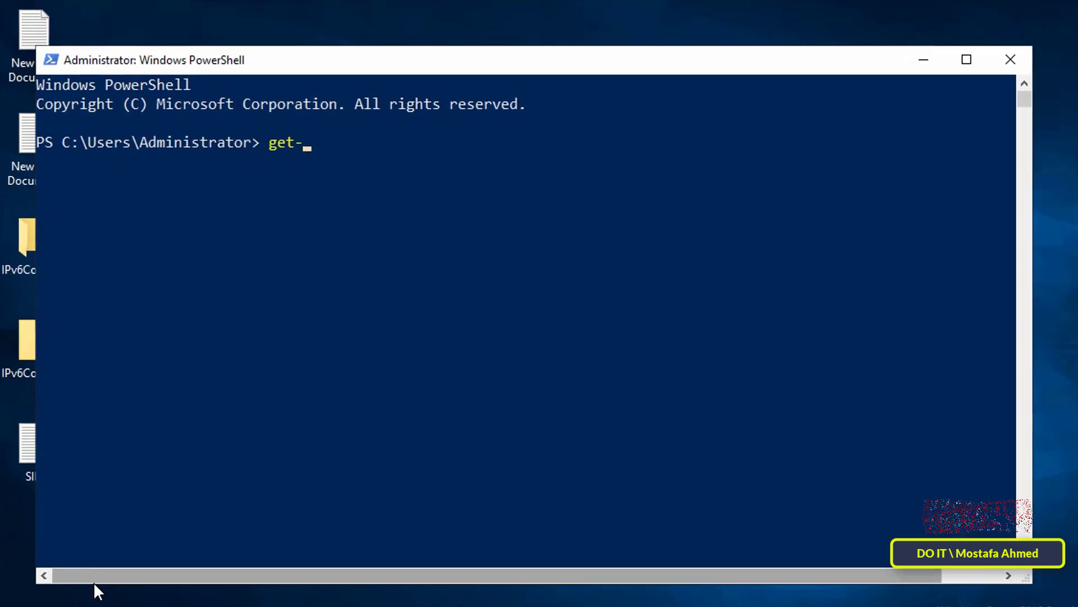
type("aduser")
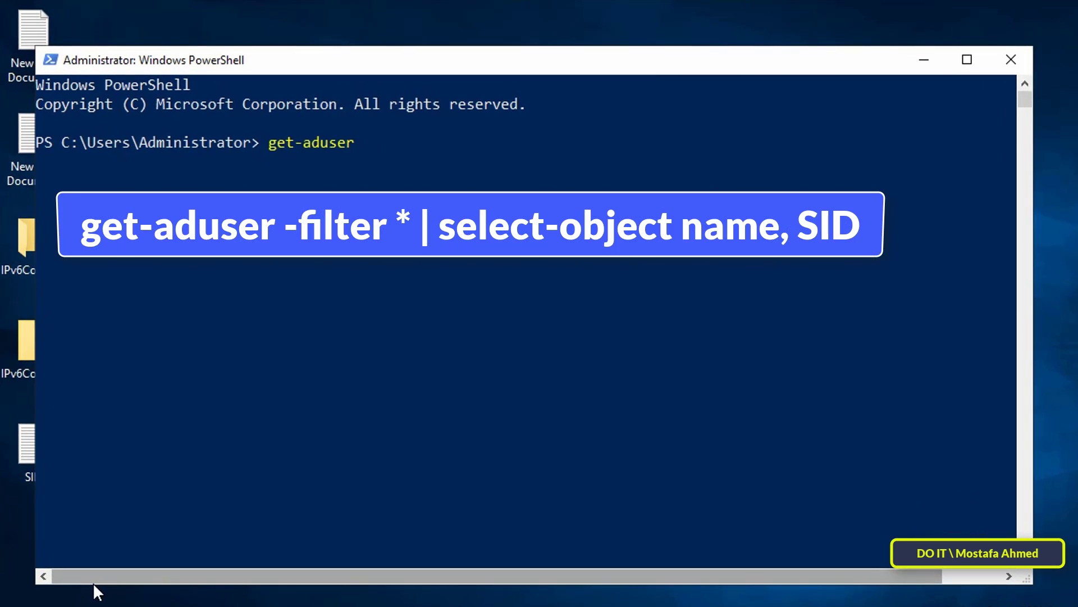
type("-f")
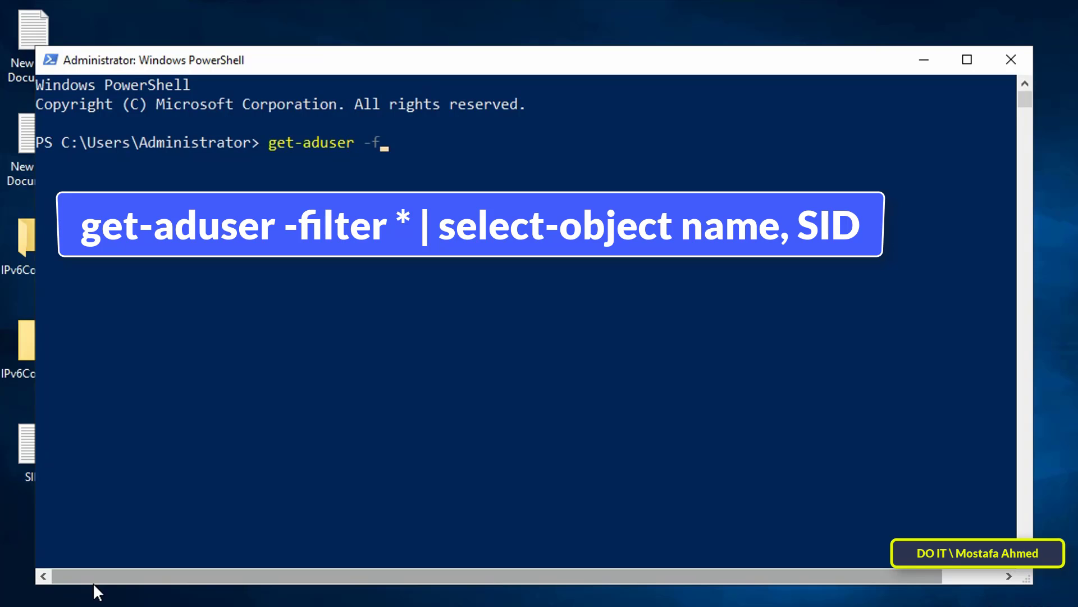
type("il")
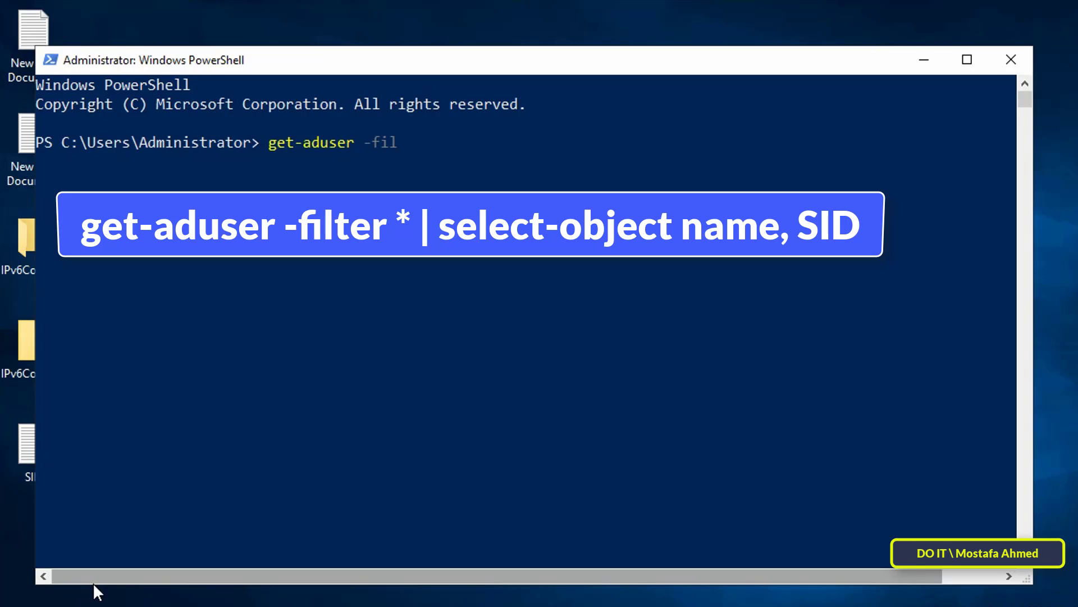
type("ter")
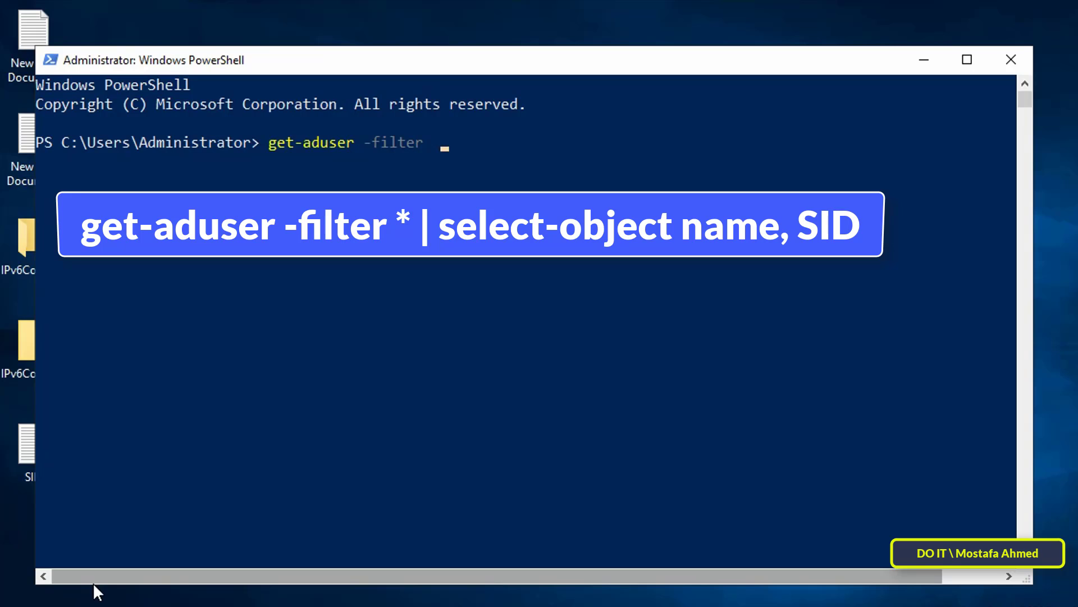
type("*")
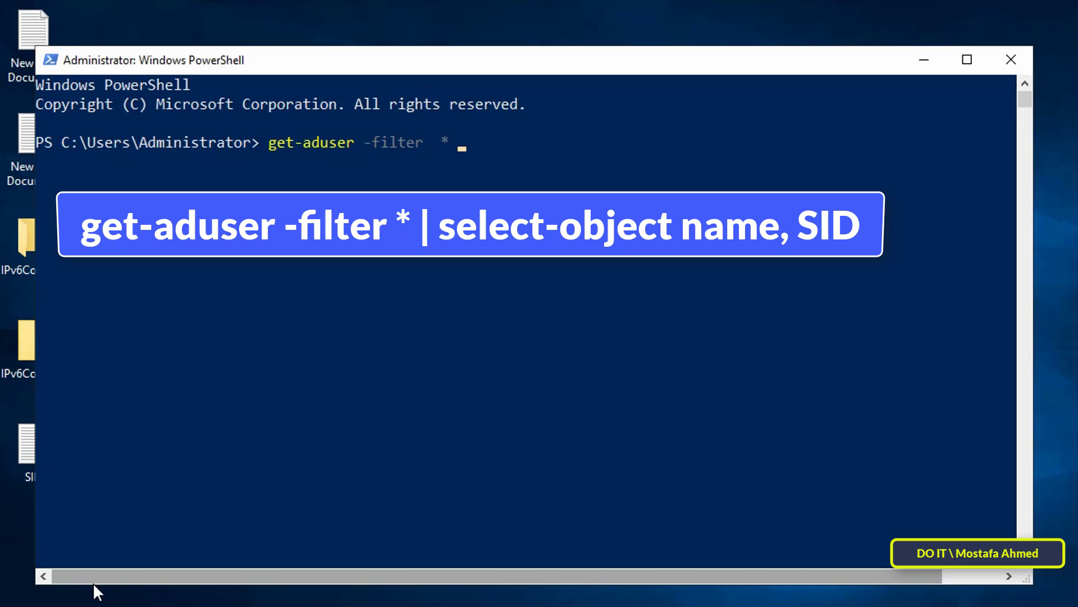
type("|")
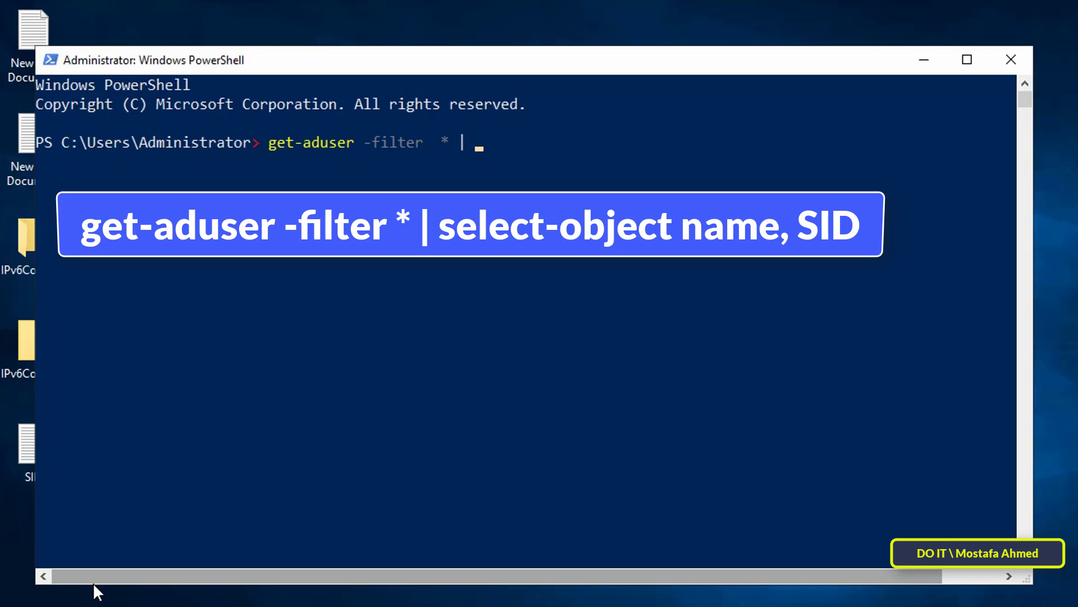
type("selec")
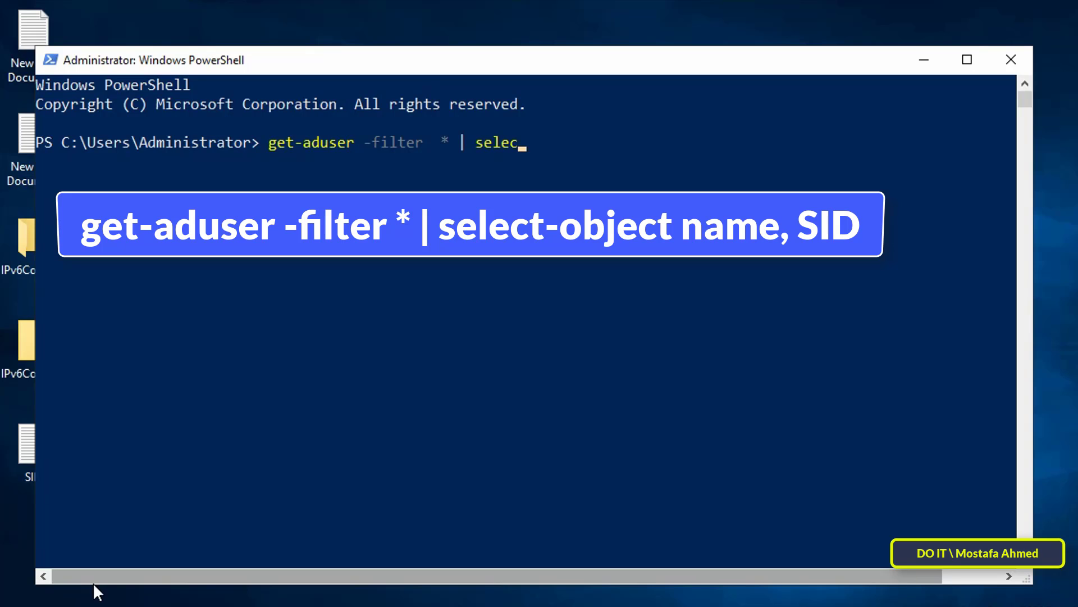
type("t-ob")
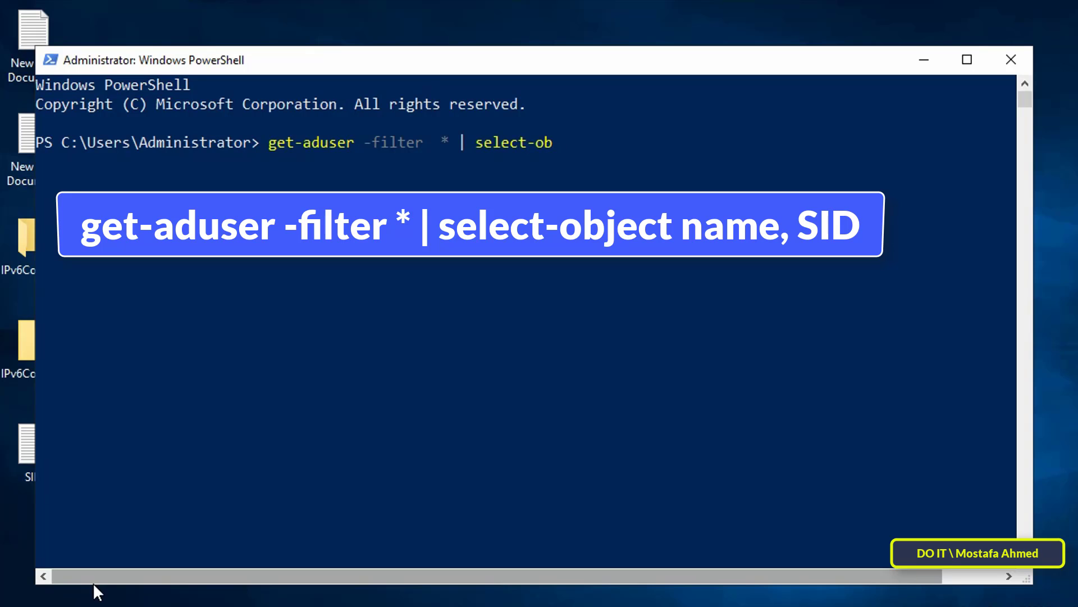
type("ject name")
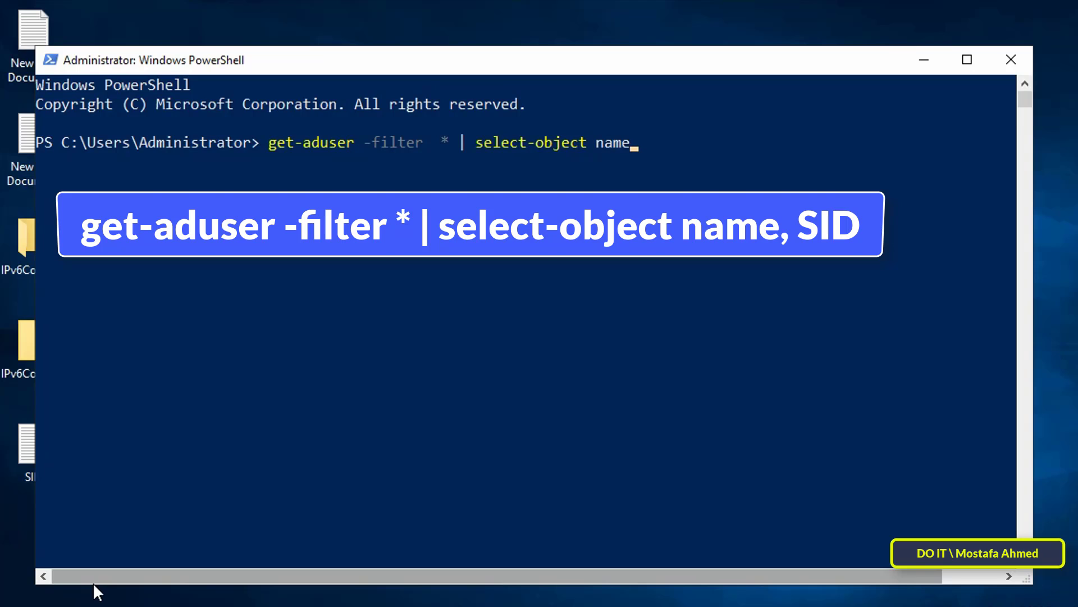
type(", SID")
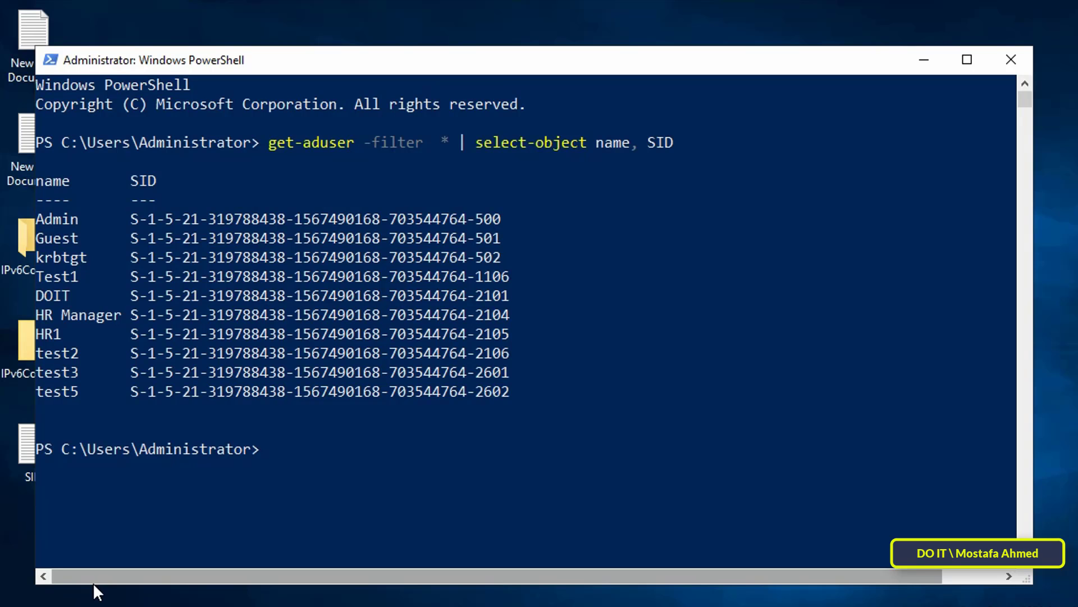
type("get-adus")
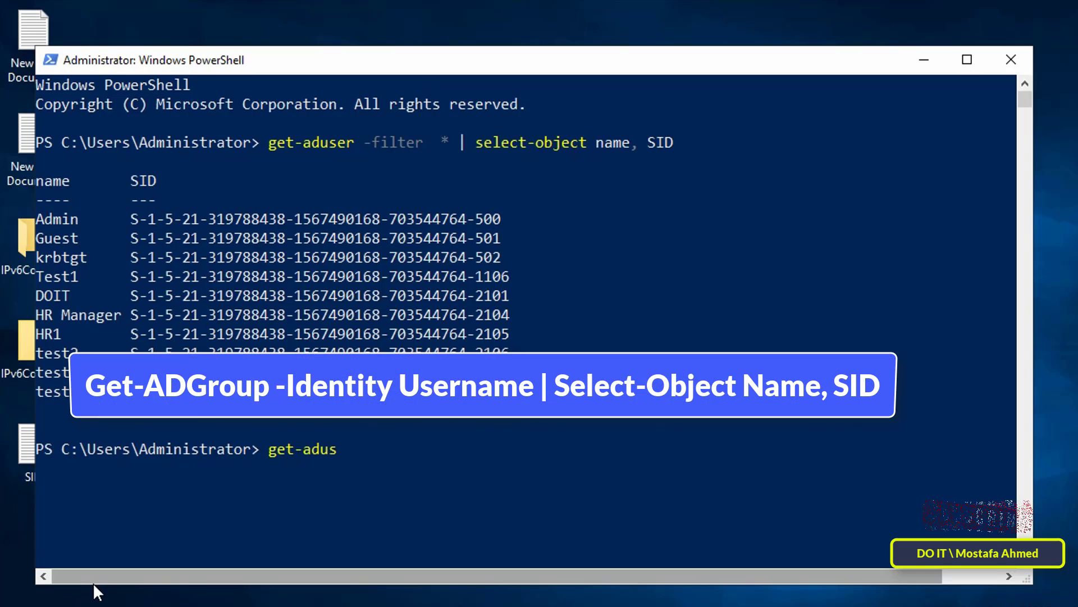
Step: Run get-aduser -Identity test2 | select name, SID to show only test2's name and SID
type("er")
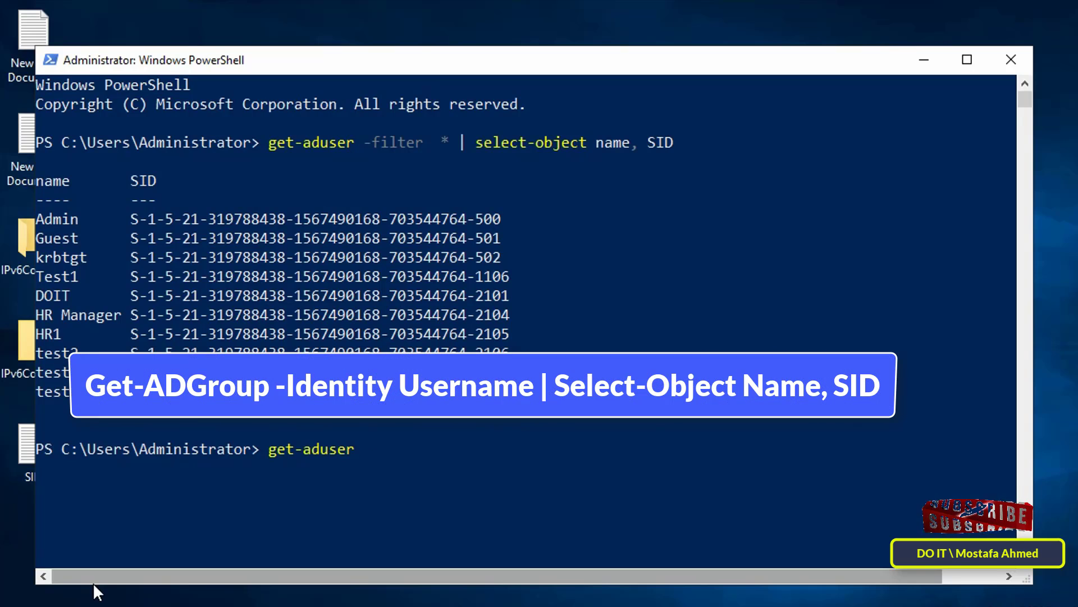
type("-Identity")
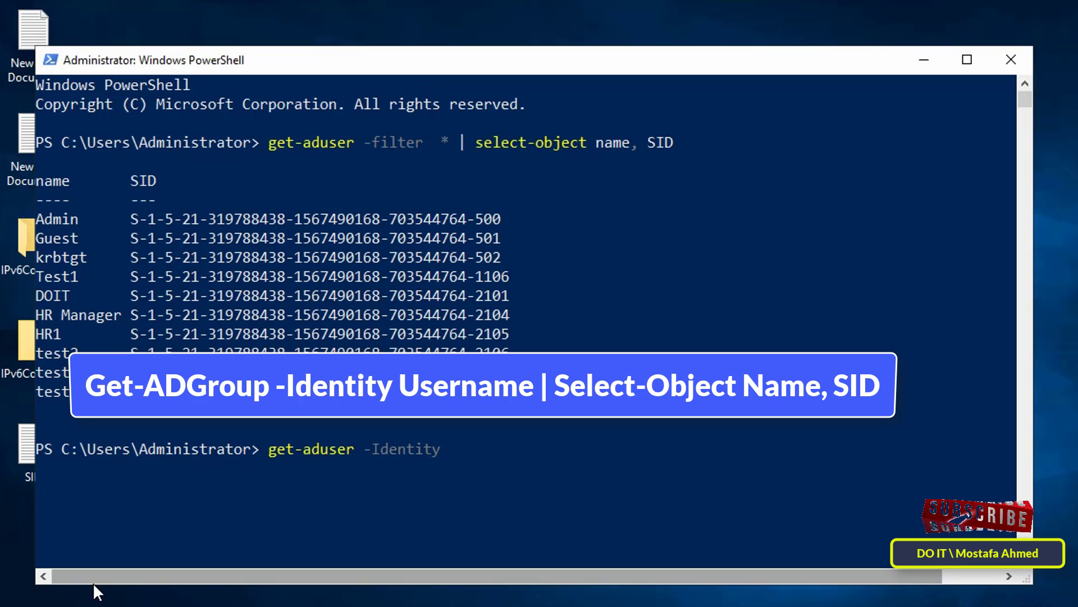
type("test2")
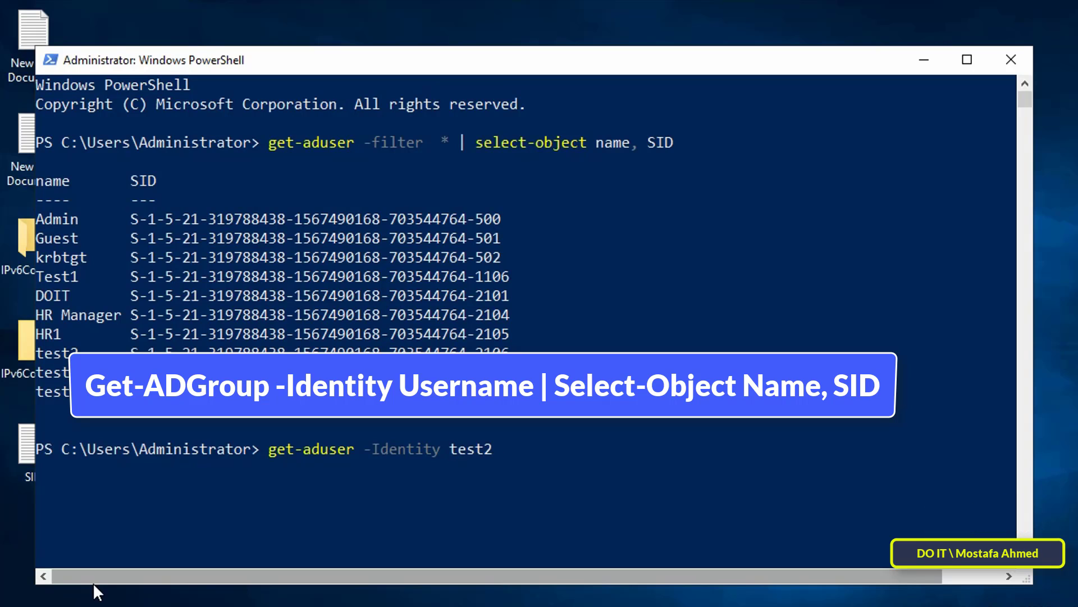
type("|")
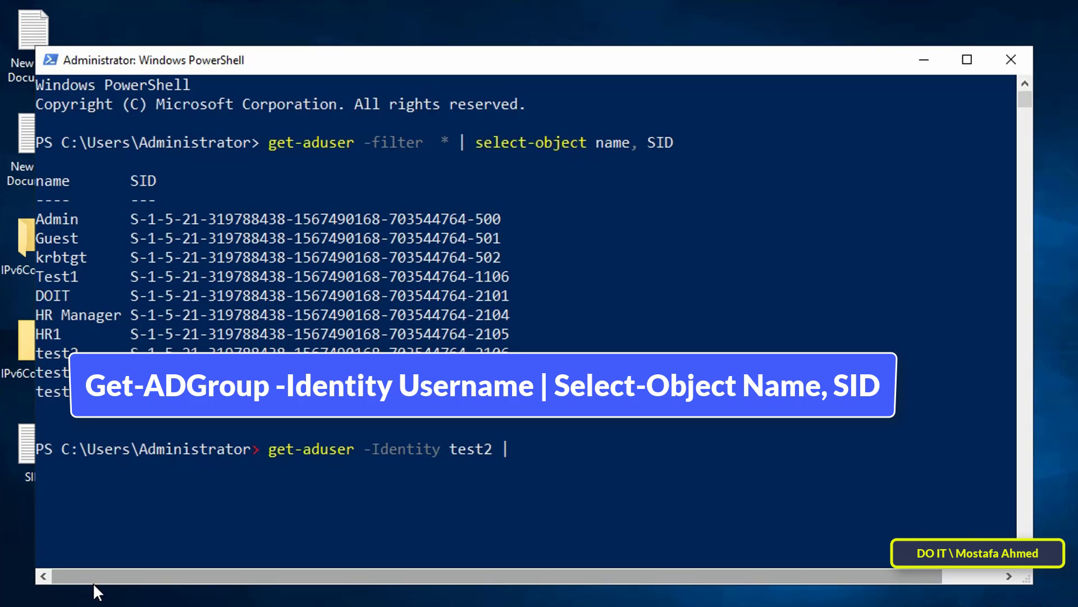
type("select")
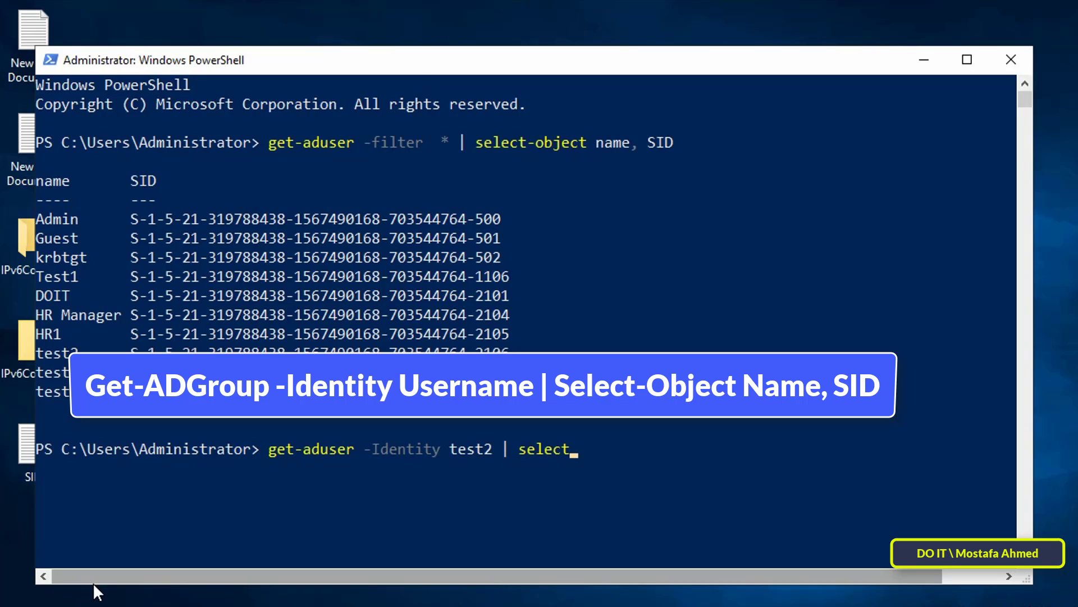
type("name")
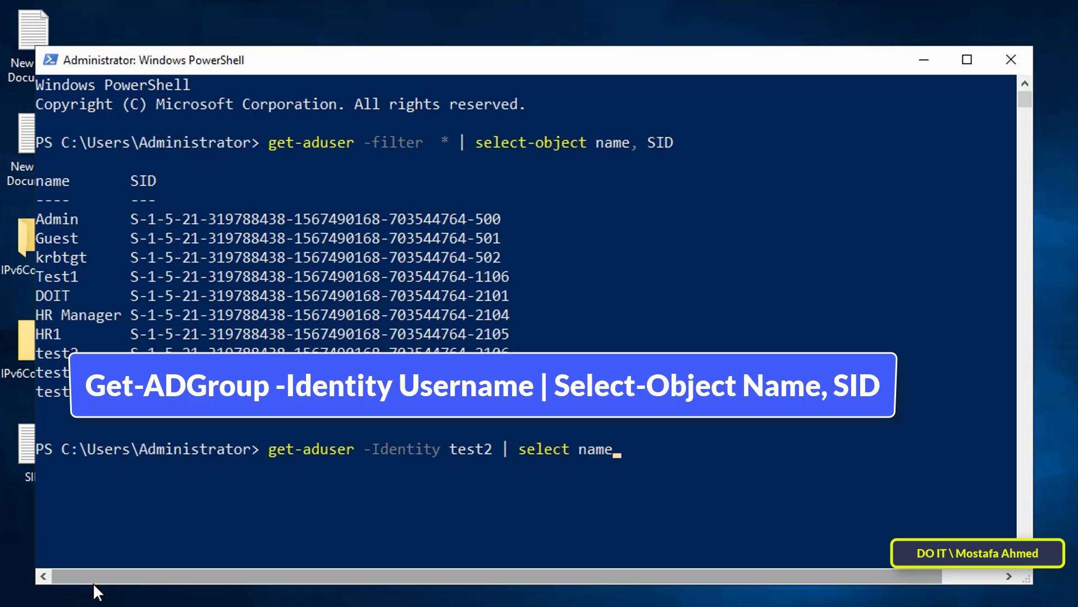
type(", SID")
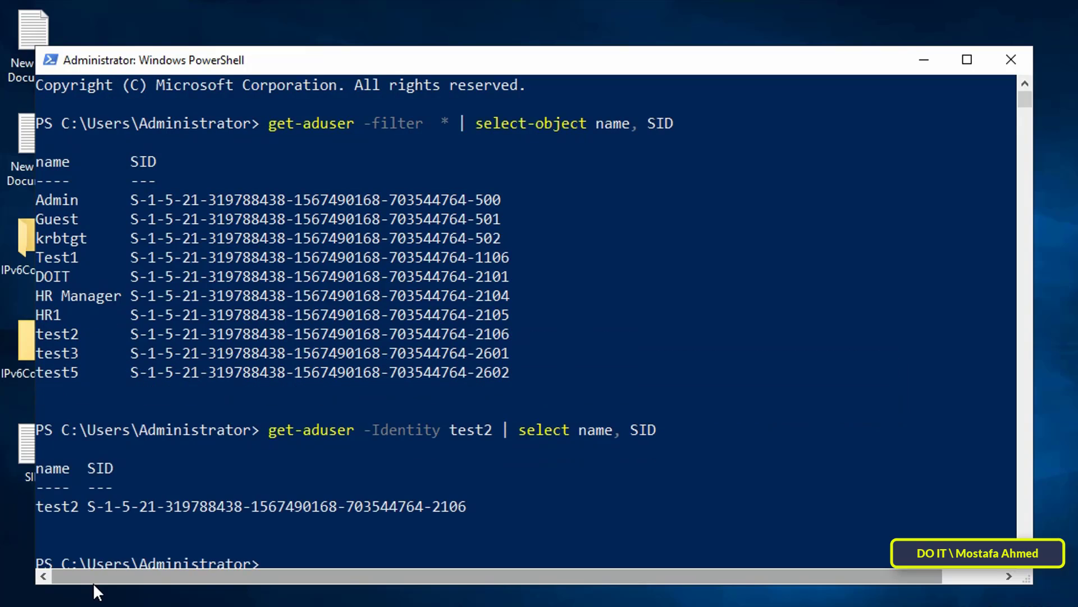
Step: Highlight test2's SID value ending in 2106 in the console output for copying
scroll("down", 3)
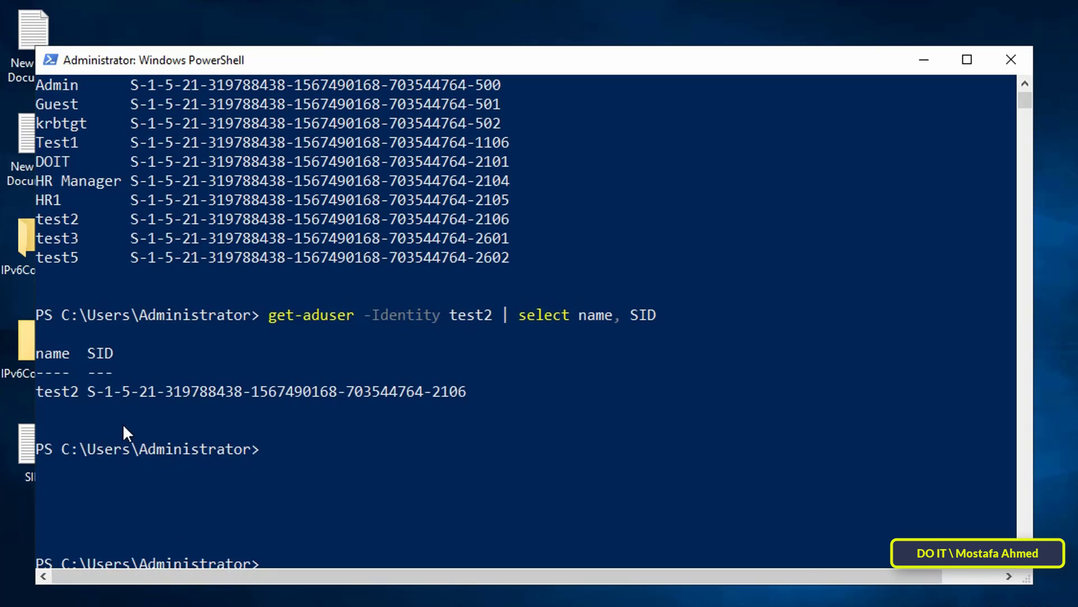
left_click_drag(87, 391, 233, 391)
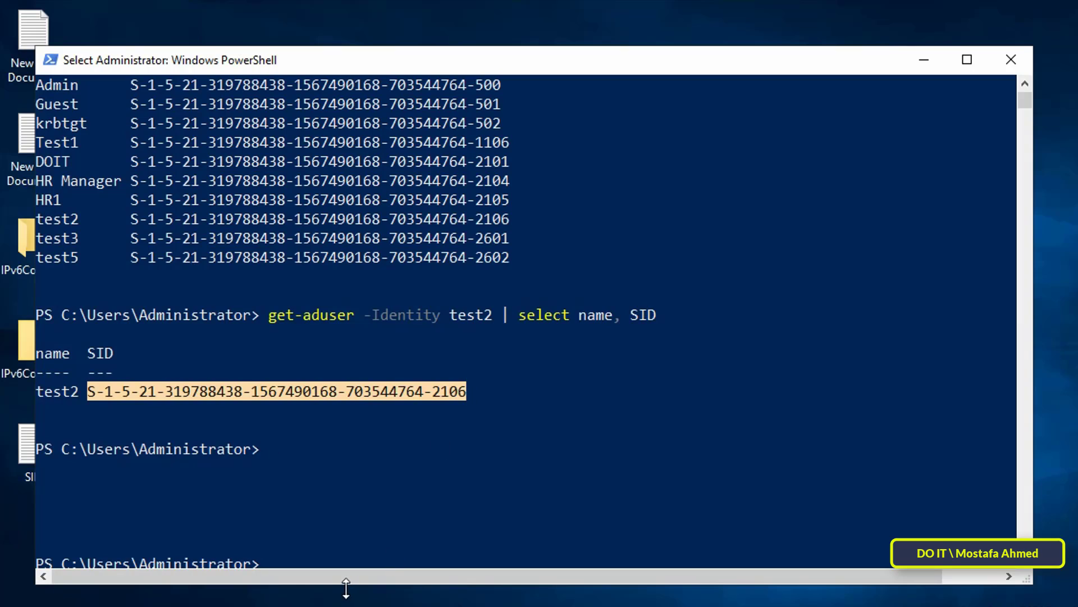
mouse_move(334, 583)
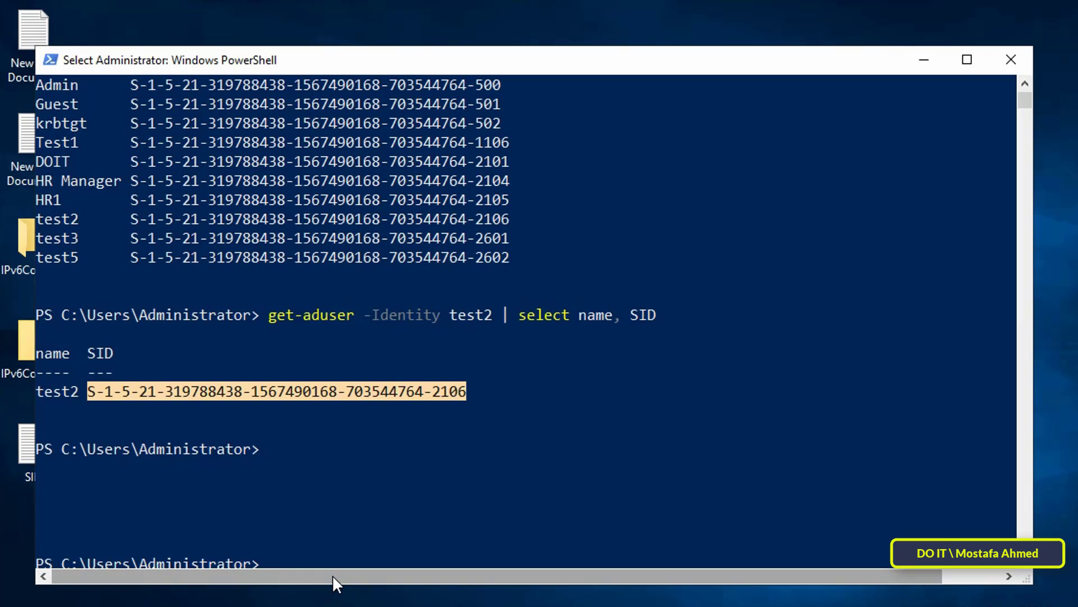
mouse_move(309, 590)
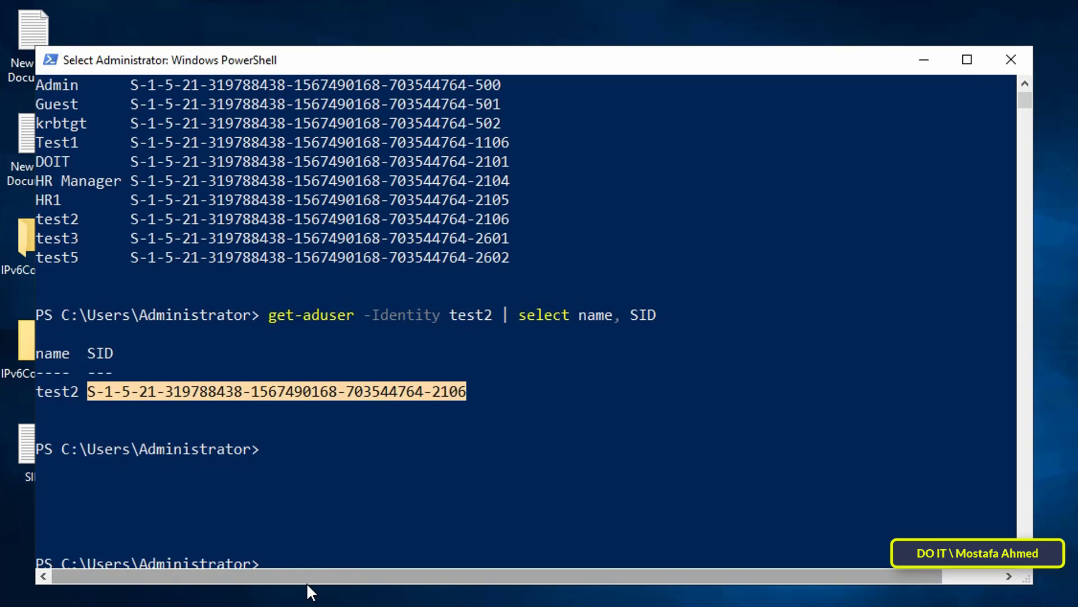